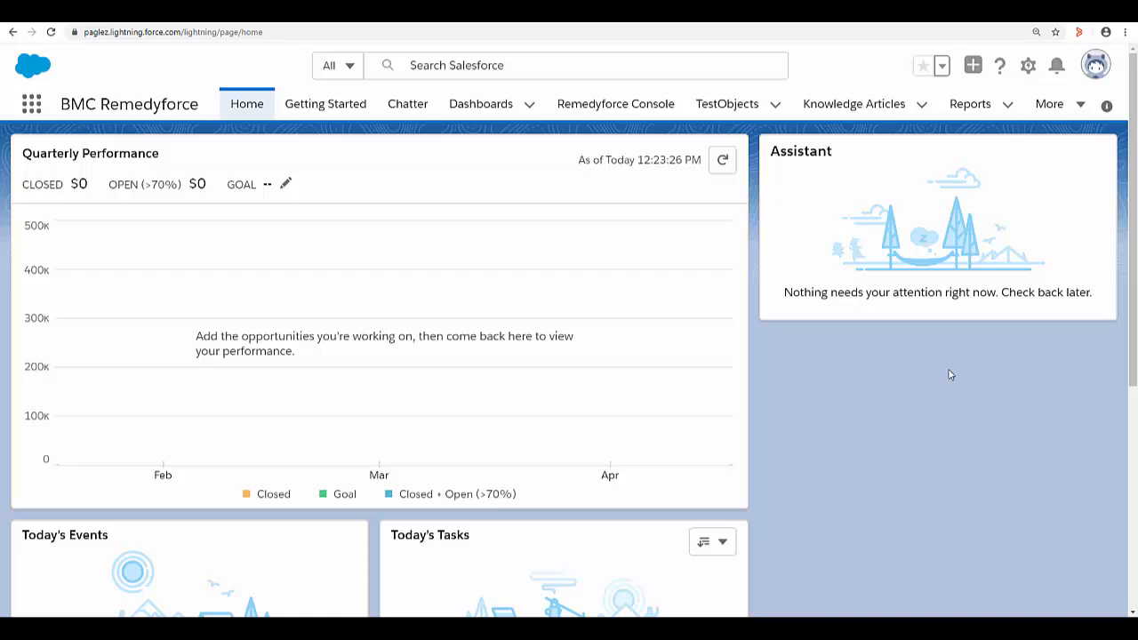
mouse_move(834, 265)
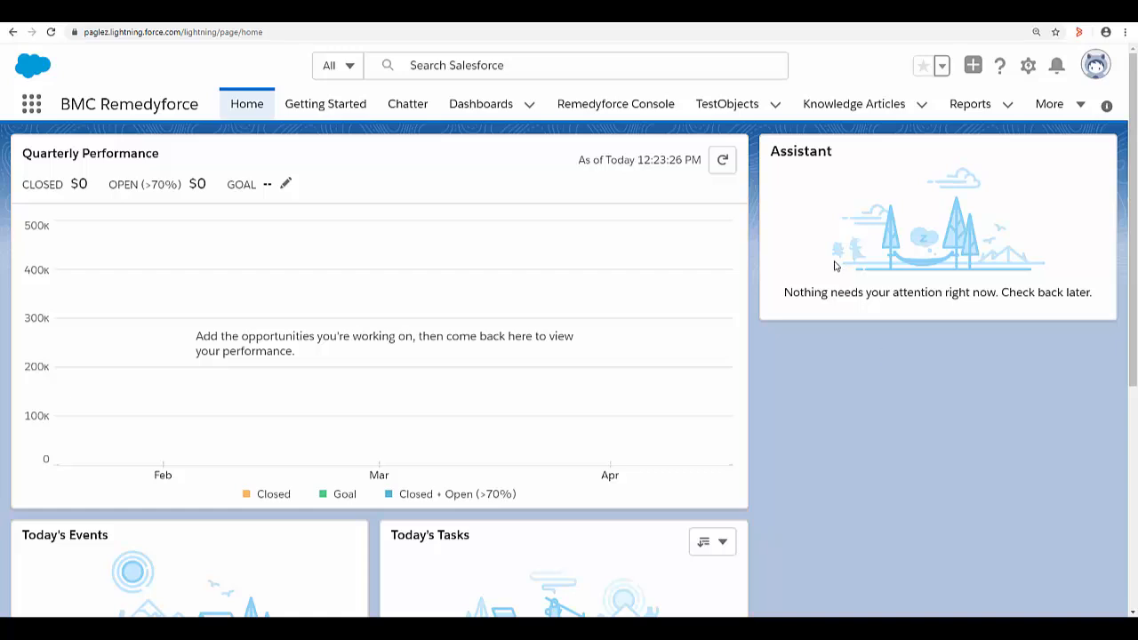
mouse_move(1027, 65)
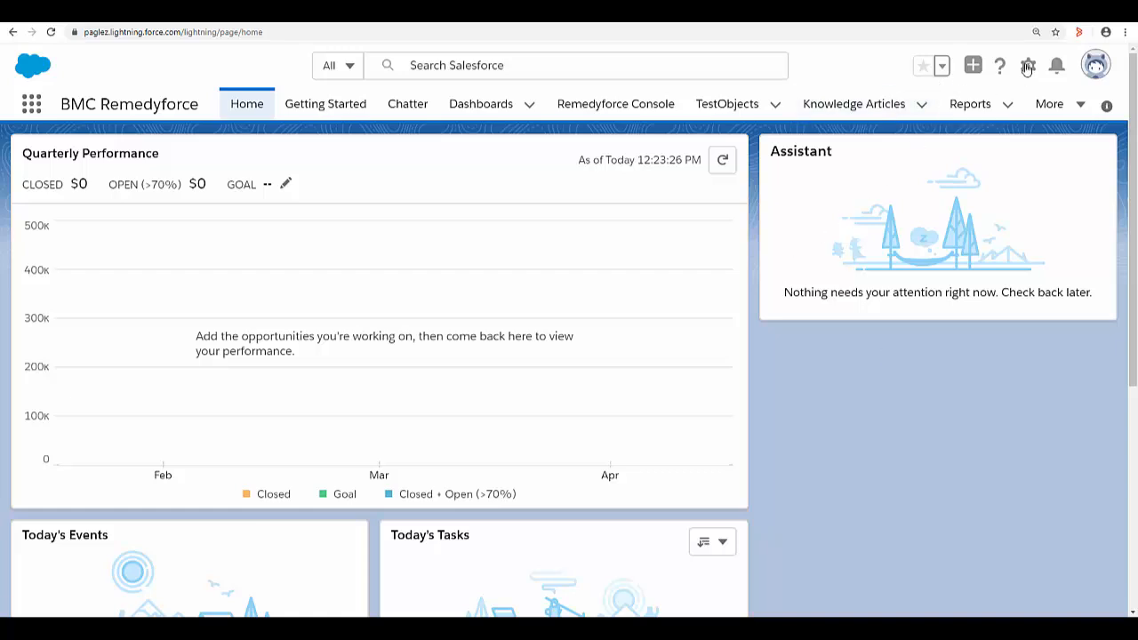
Go to Setup and open Business Hours under Company Settings.
left_click(1028, 65)
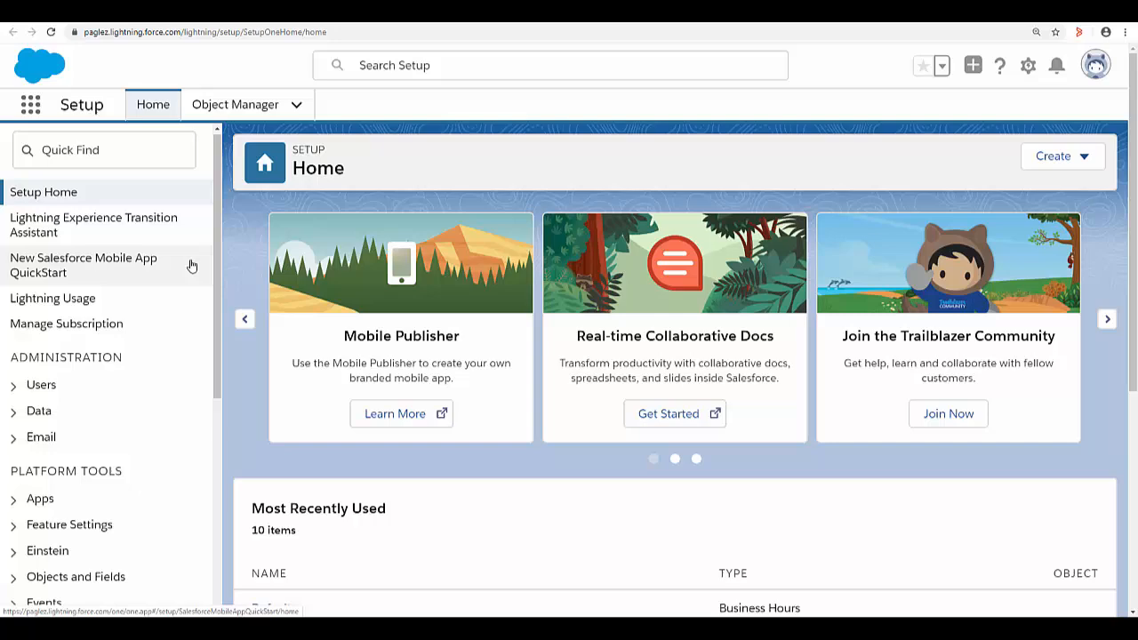
scroll("down", 3)
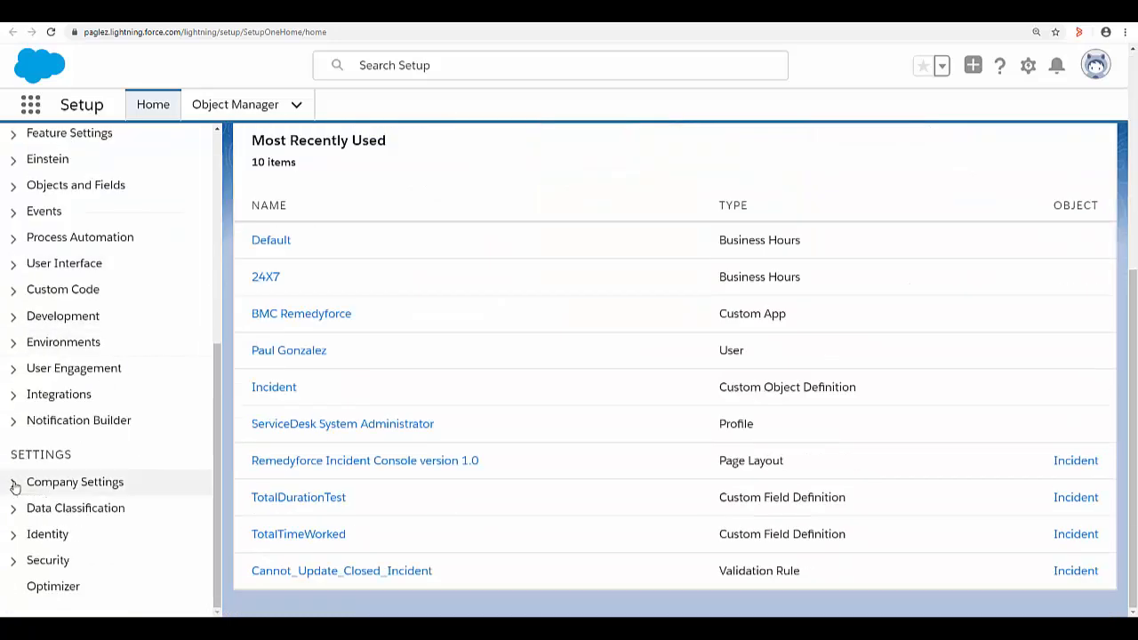
left_click(75, 481)
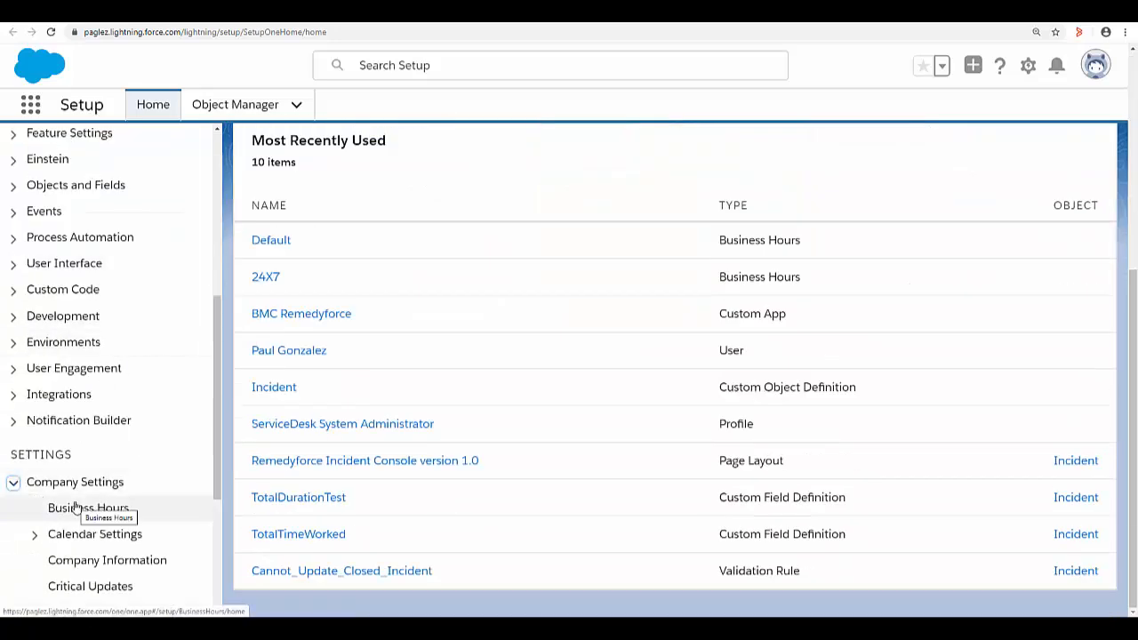
left_click(87, 508)
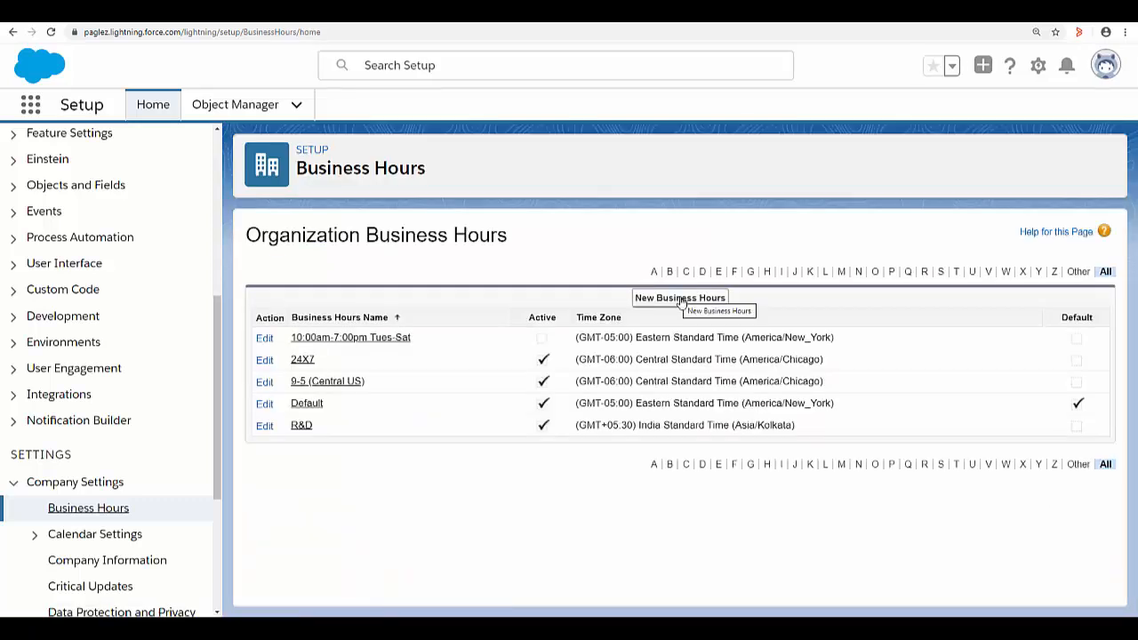
mouse_move(680, 298)
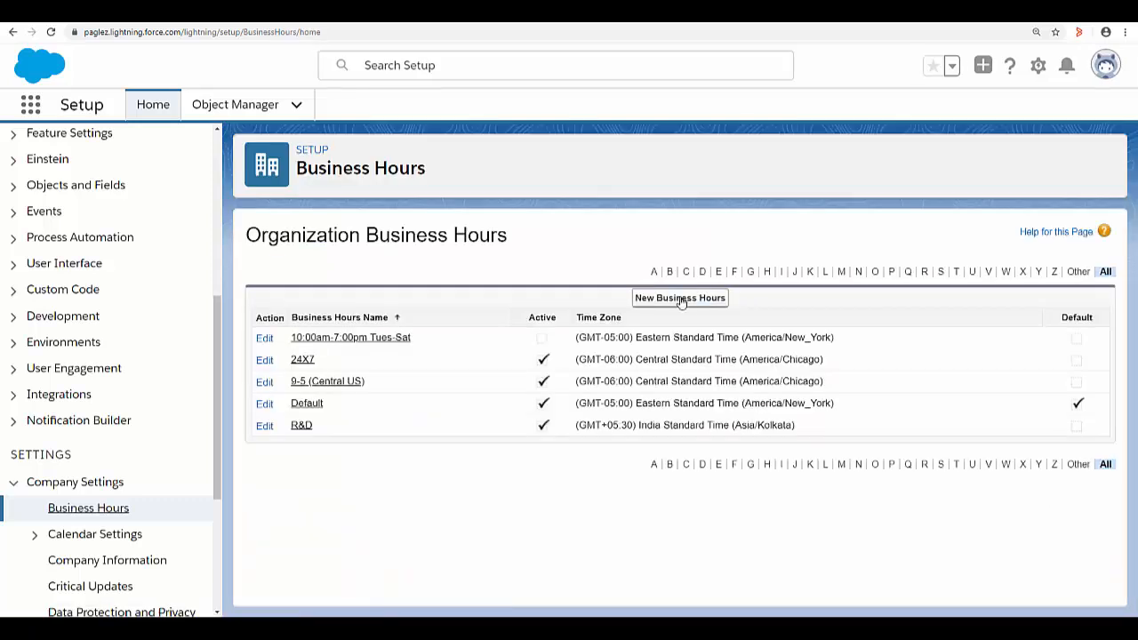
Create a new business hours record named 'California Business Hours' and tick Active.
left_click(679, 298)
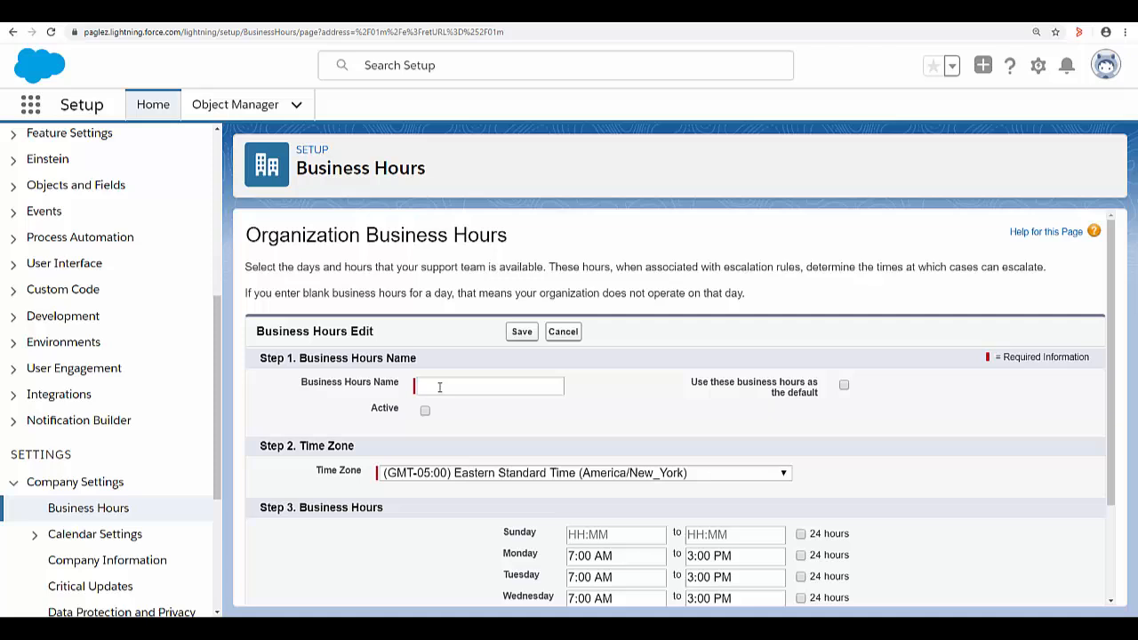
type("California Busi")
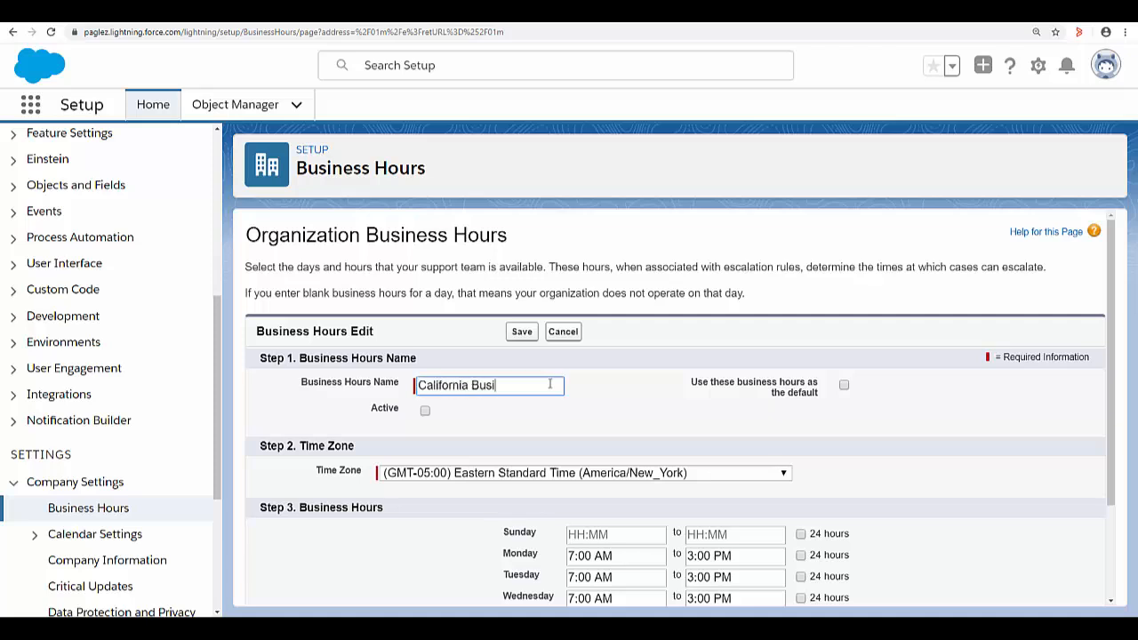
left_click(425, 410)
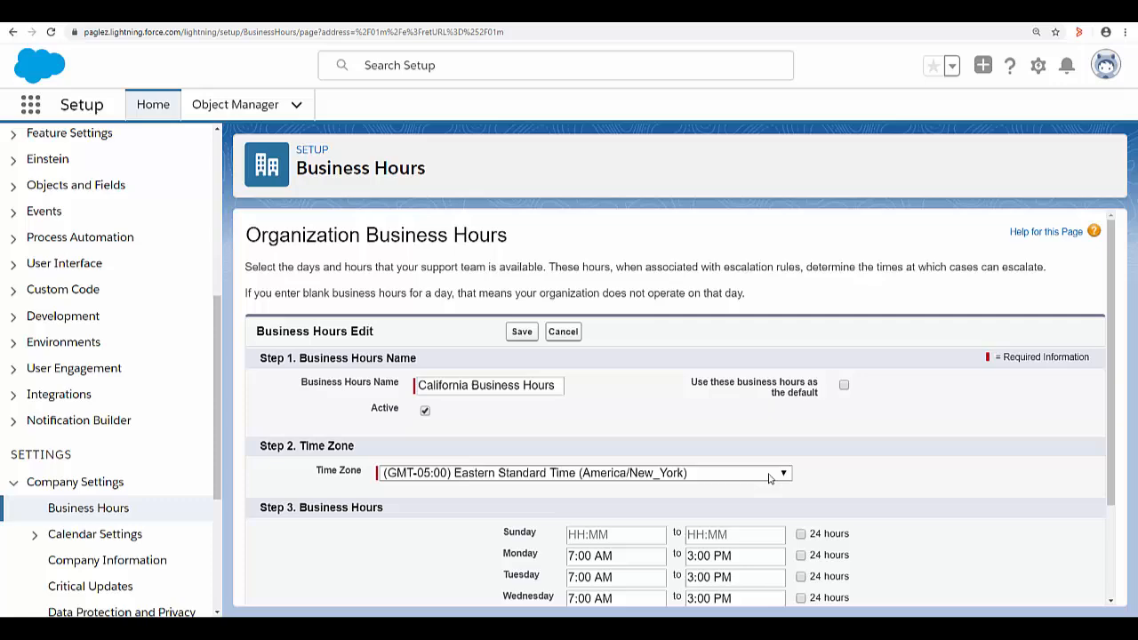
Choose (GMT-08:00) Pacific Standard Time (America/Los_Angeles) as the time zone.
left_click(780, 472)
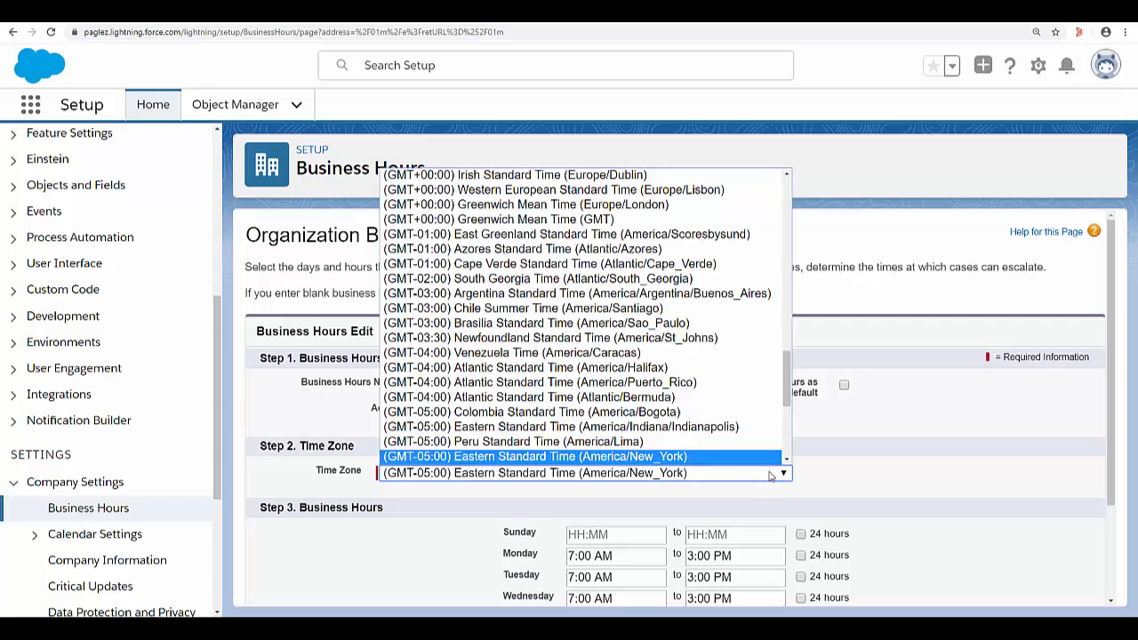
scroll("down", 3)
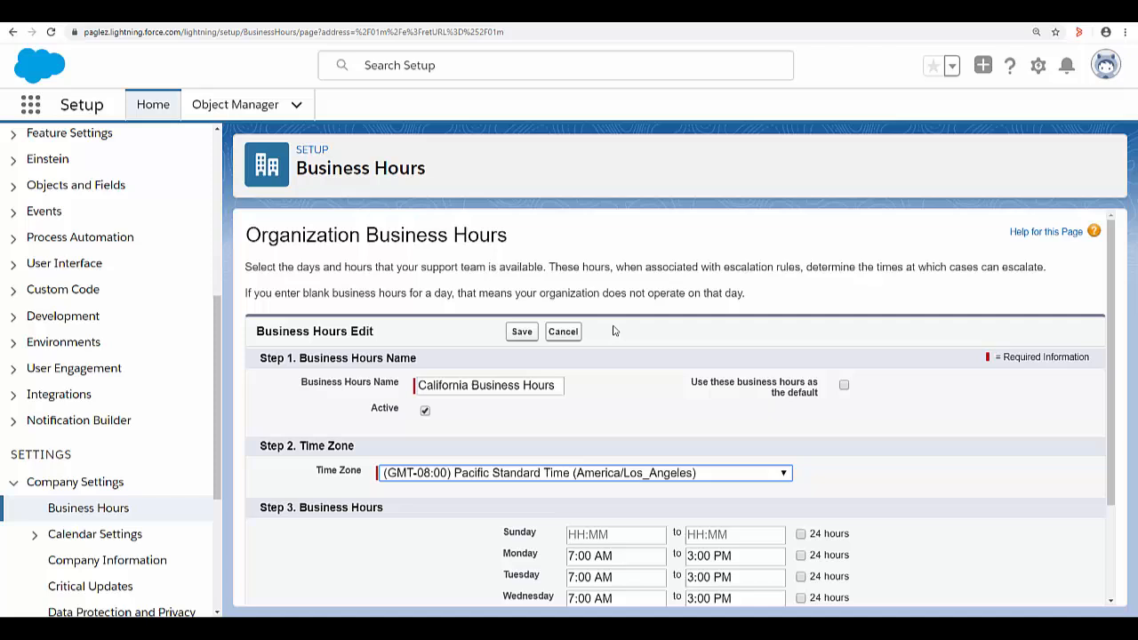
scroll("down", 3)
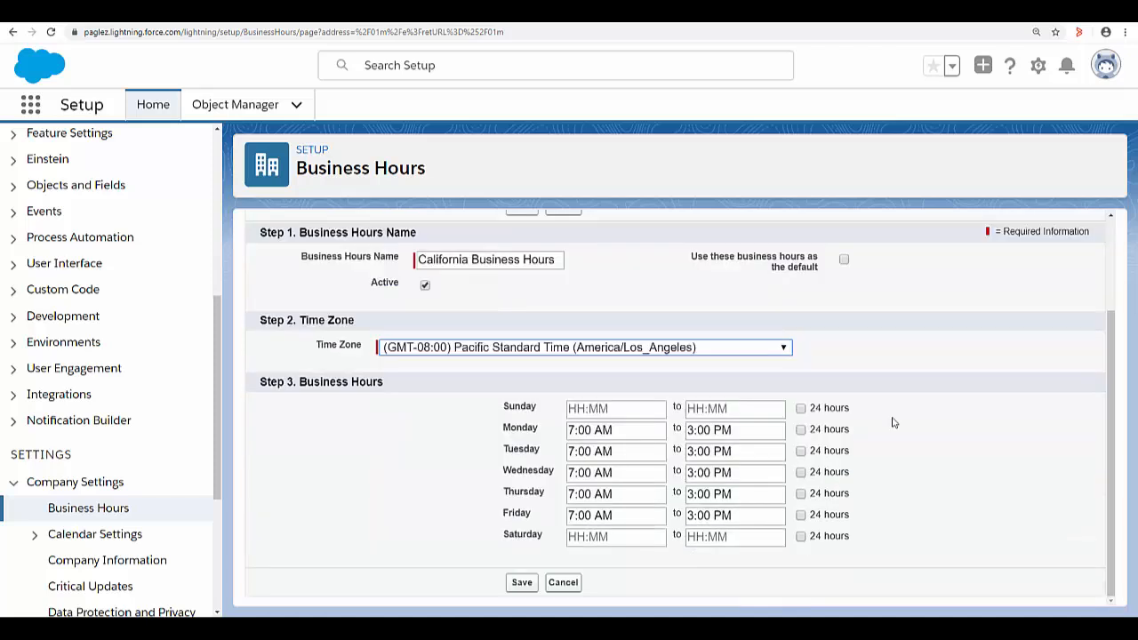
mouse_move(656, 457)
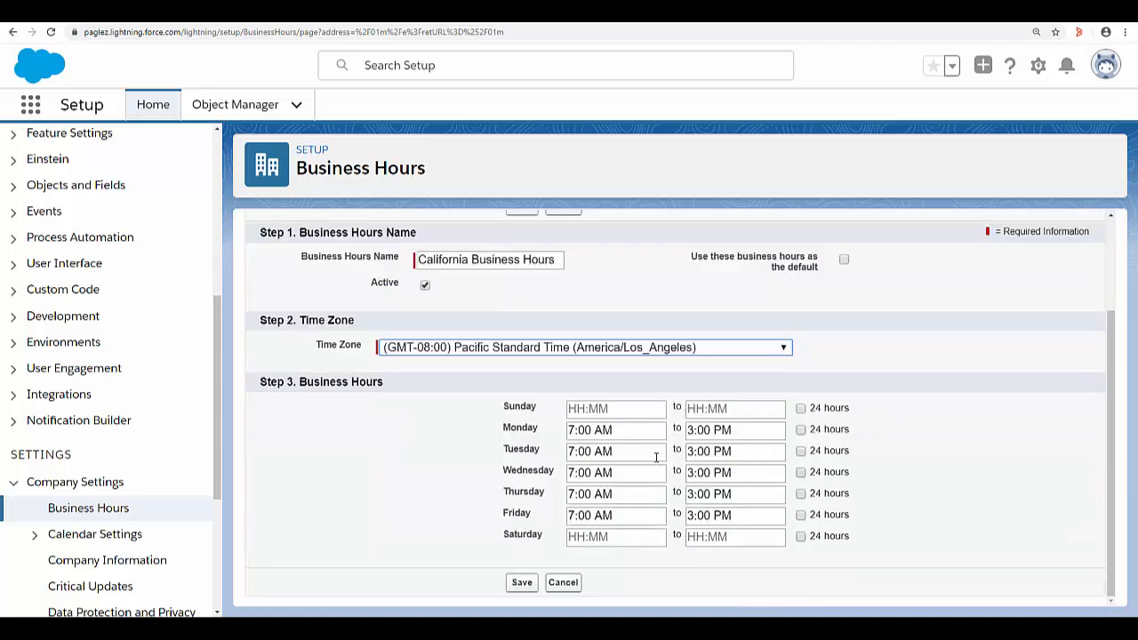
Change the Monday–Friday closing times from 3:00 PM to 4:00 PM.
left_click(734, 429)
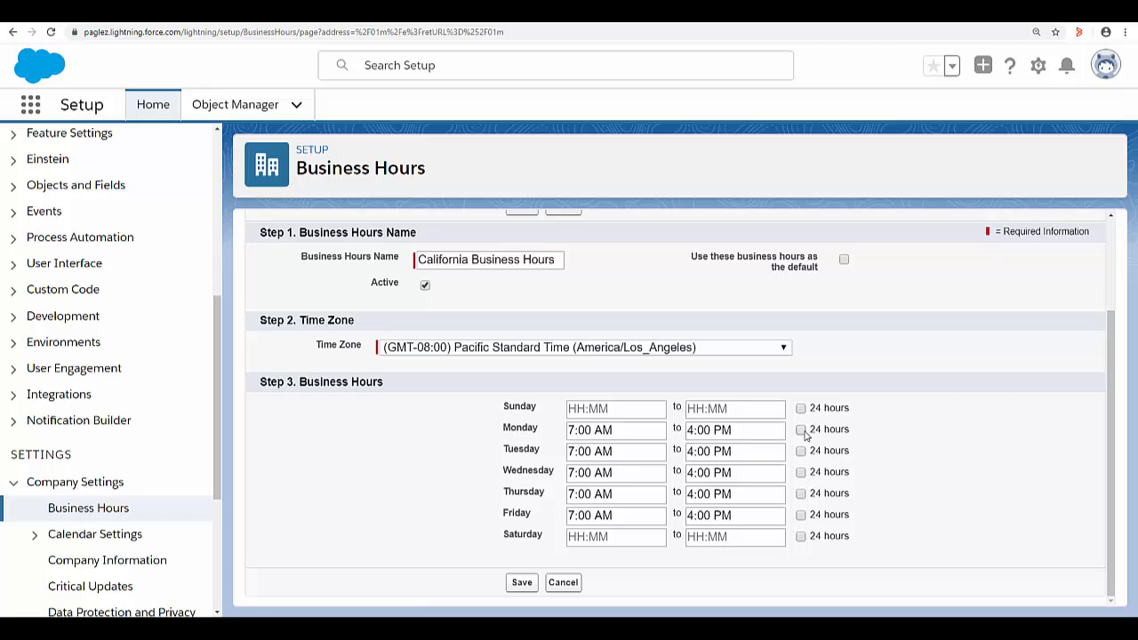
mouse_move(604, 408)
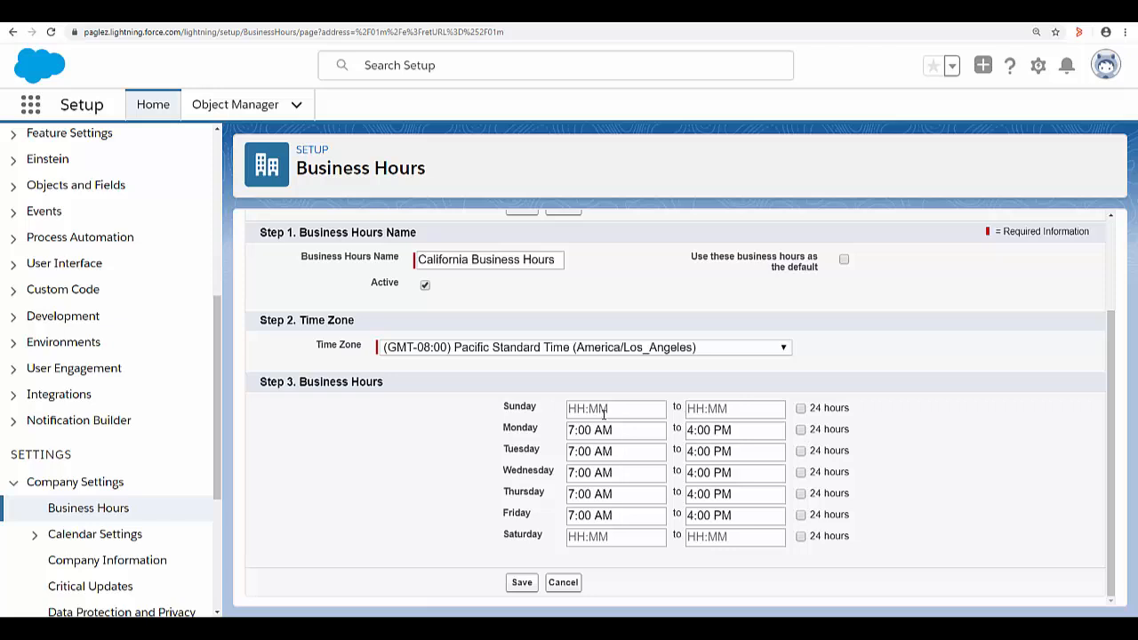
mouse_move(668, 422)
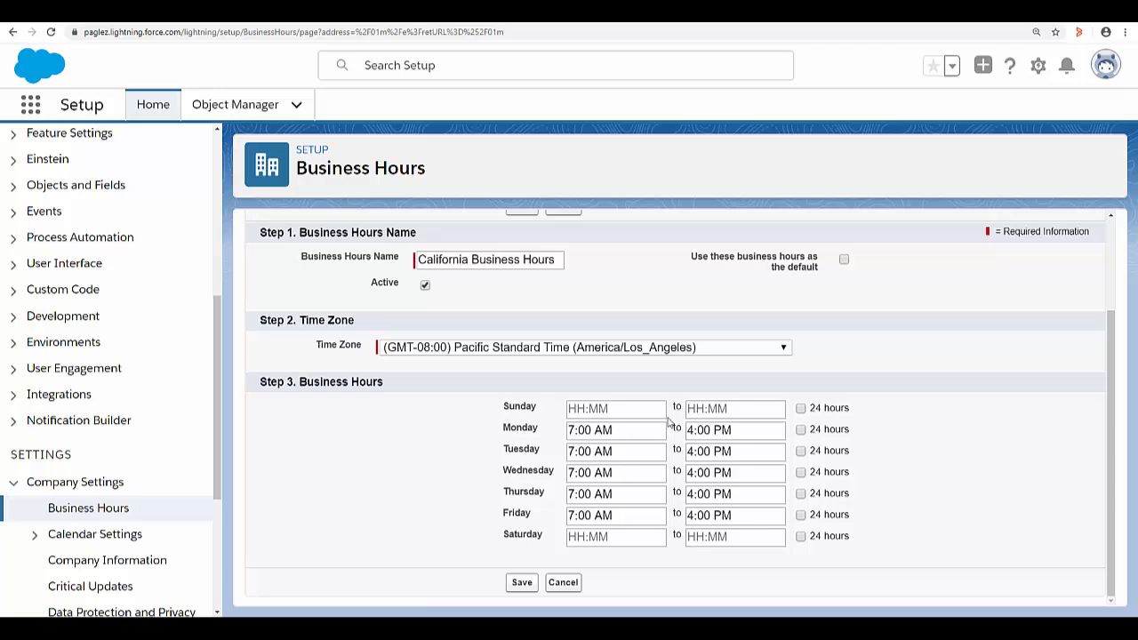
mouse_move(524, 411)
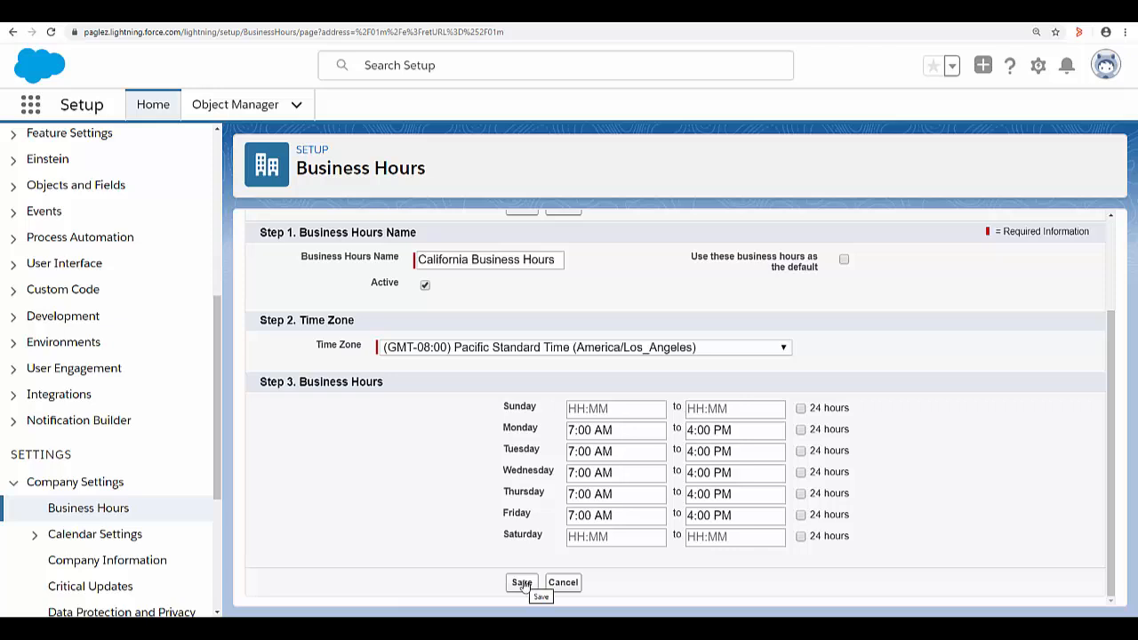
Save the California Business Hours record.
left_click(521, 583)
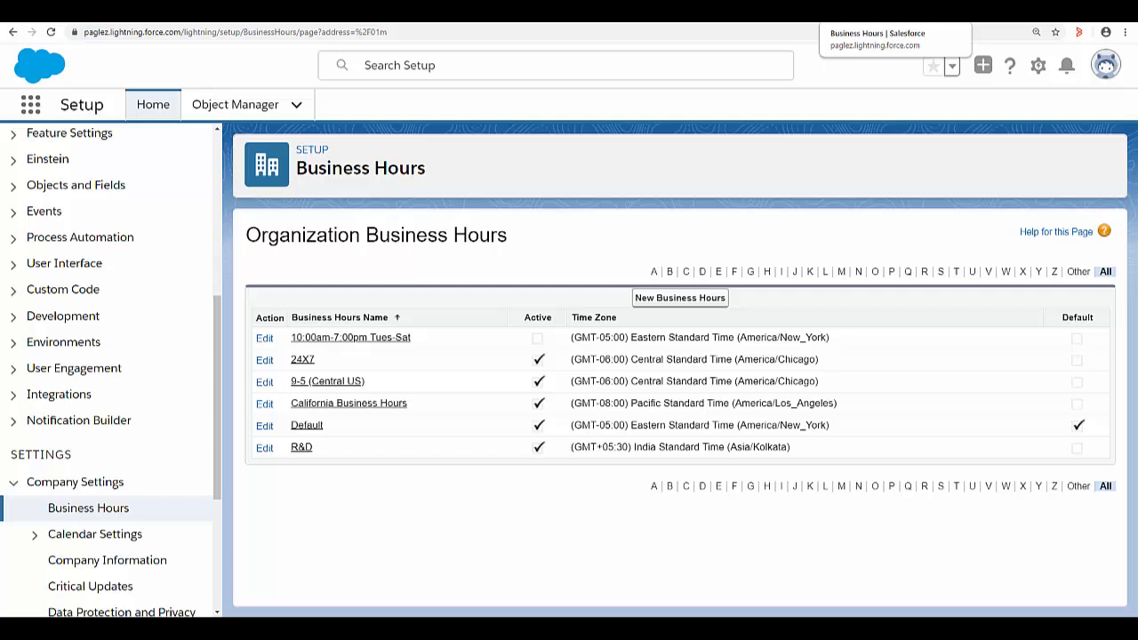
mouse_move(905, 30)
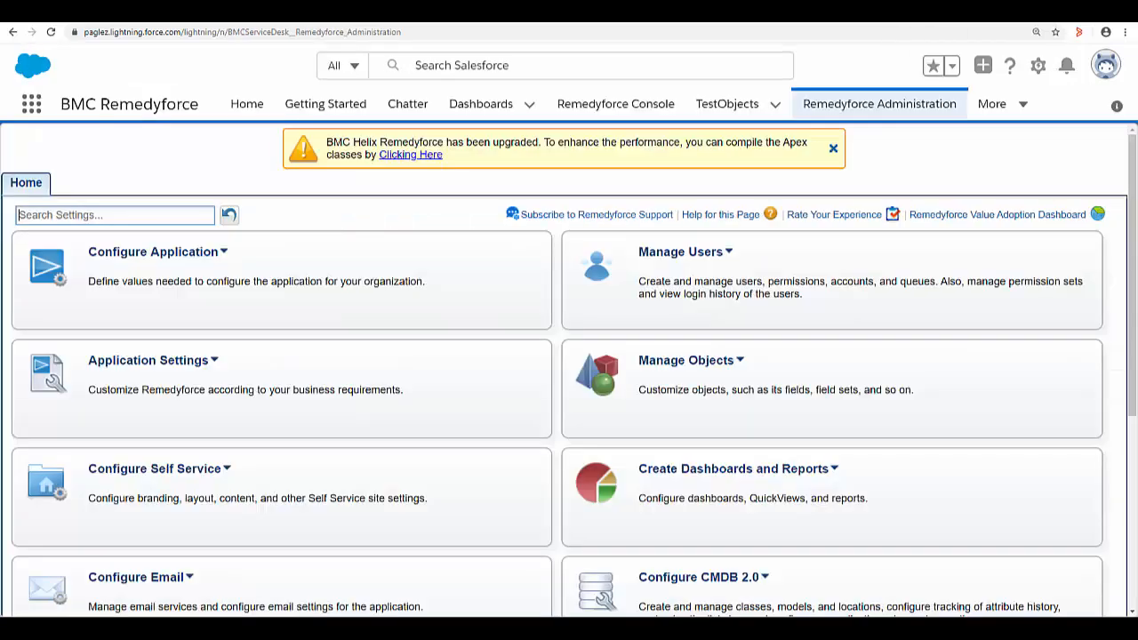
Open a client record from Manage Users > Clients.
left_click(681, 252)
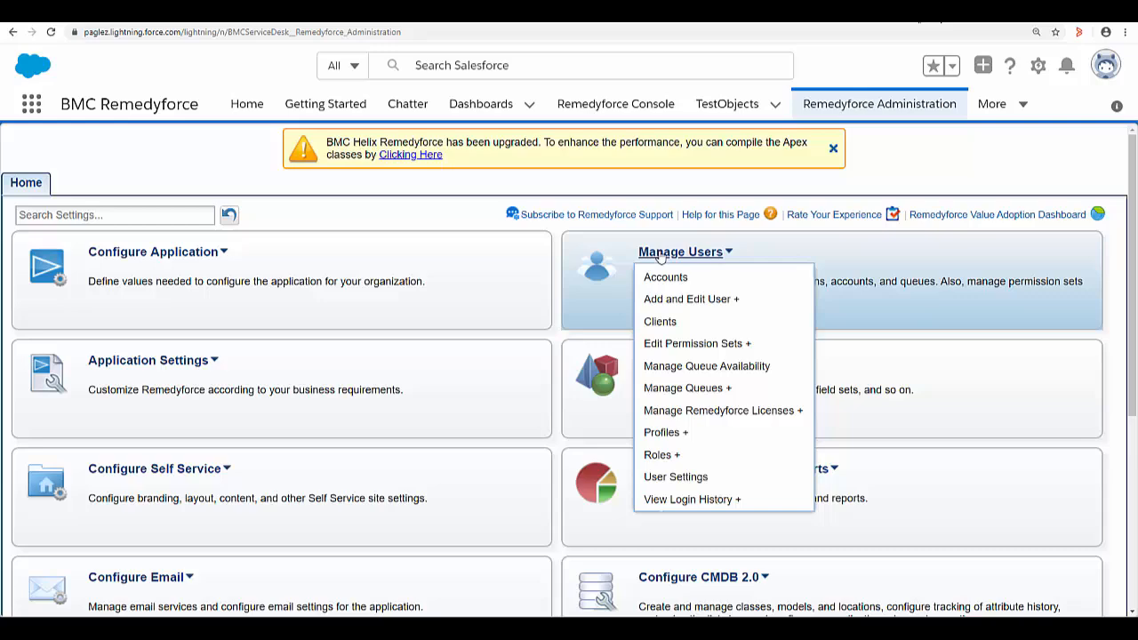
left_click(660, 321)
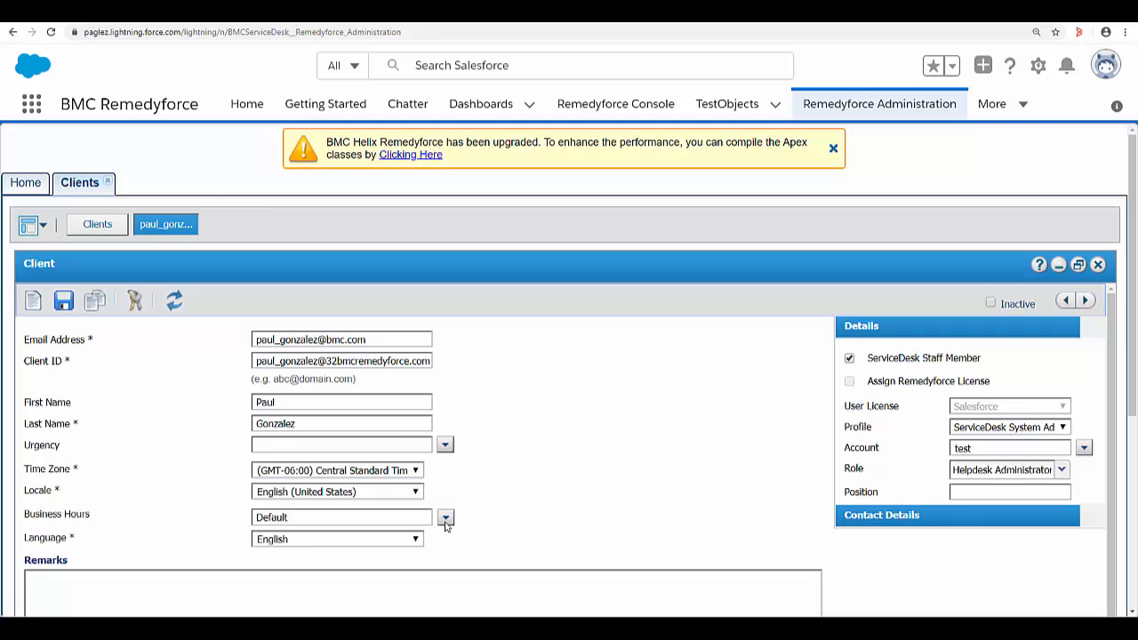
left_click(444, 518)
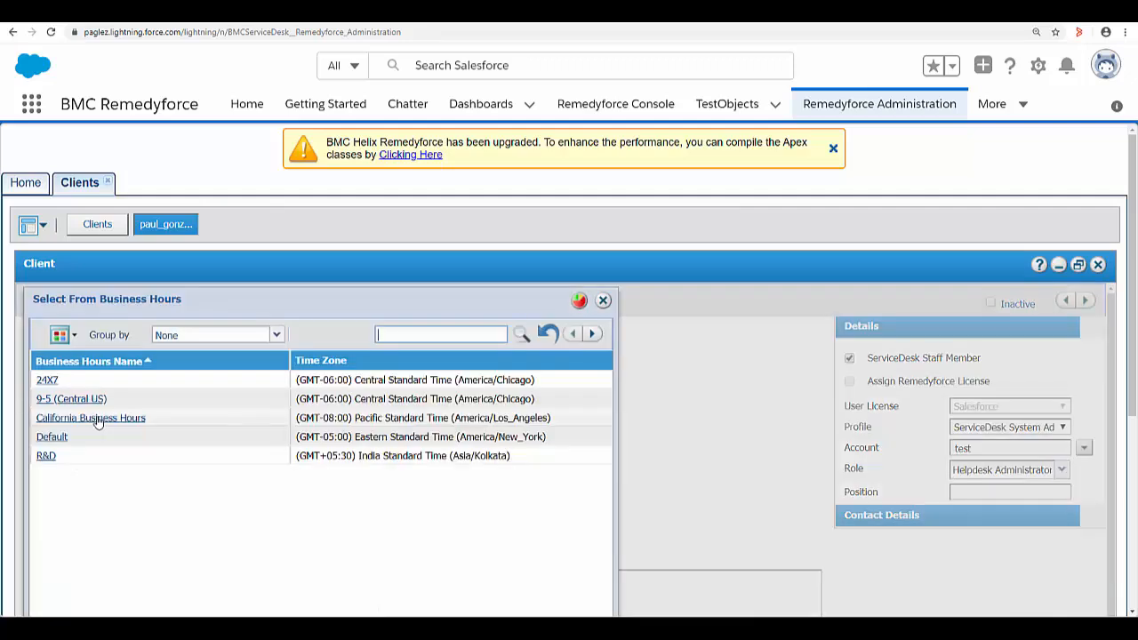
left_click(89, 417)
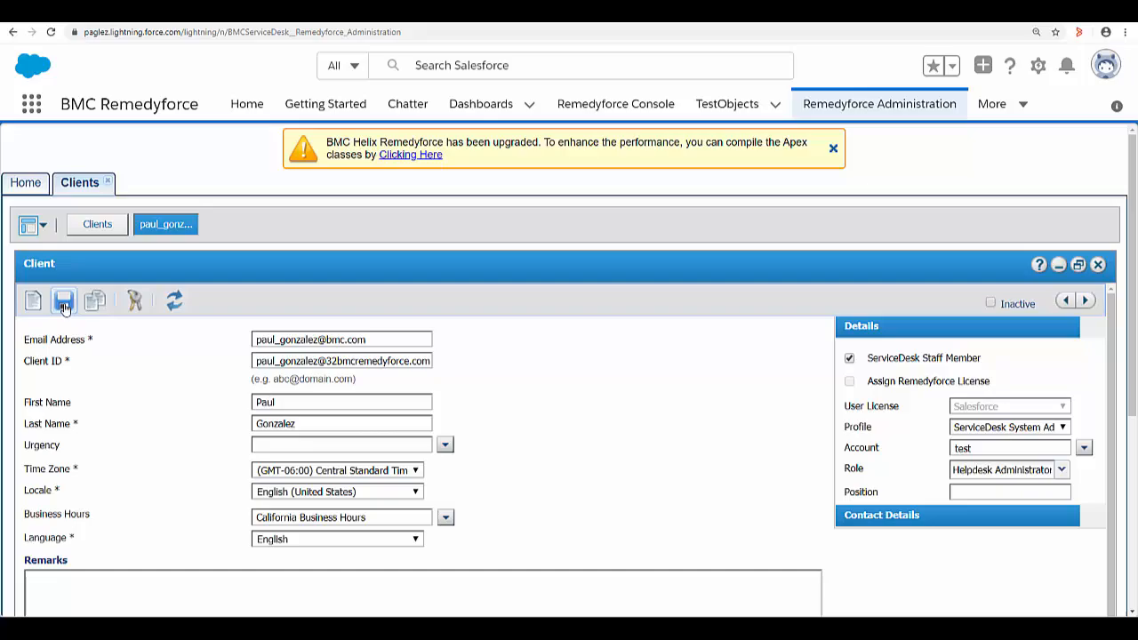